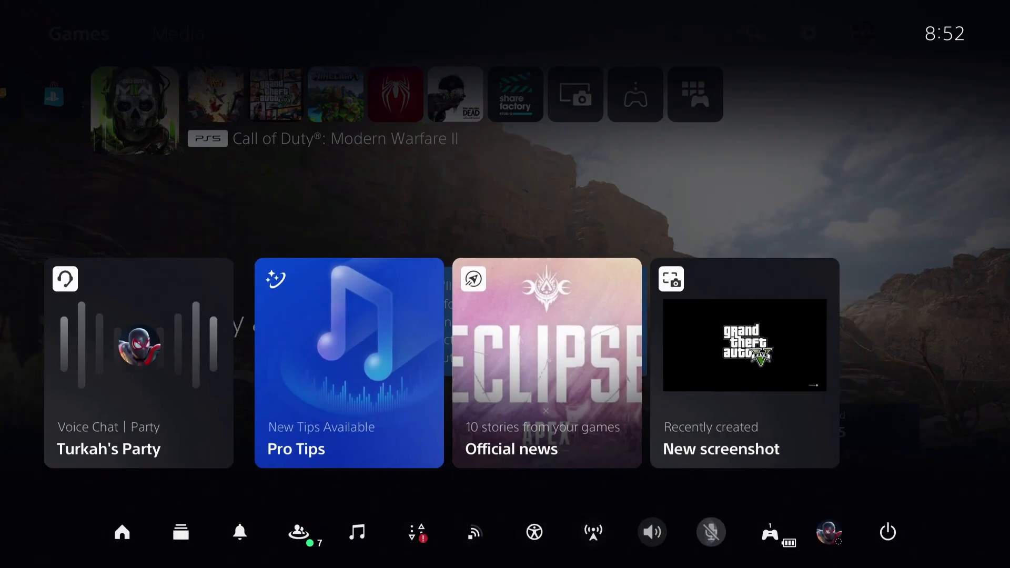
Choose Switch User from the profile menu to leave the current account.
{"action": "left_click", "coordinate": [829, 532]}
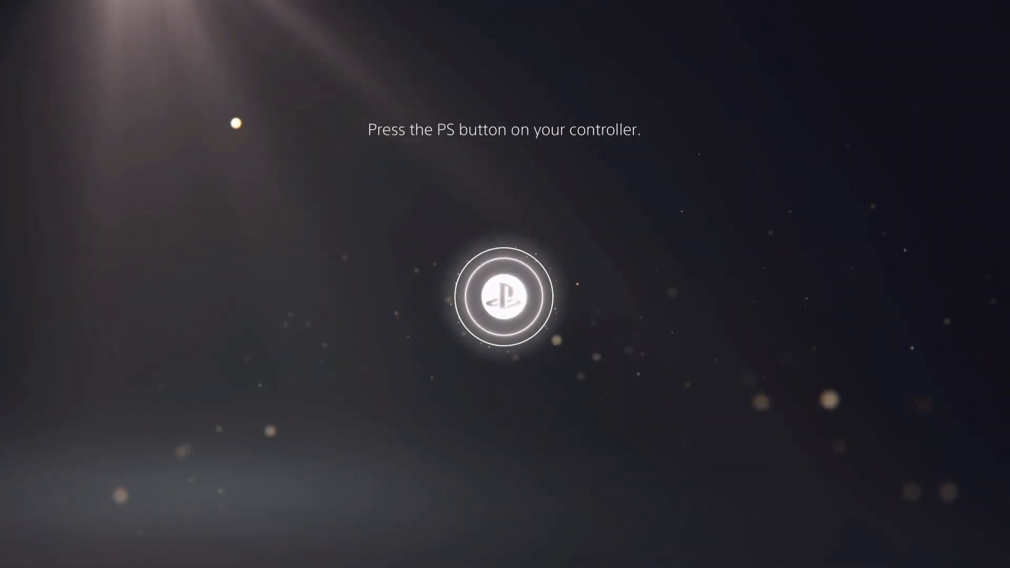
Wake the console with the PS button and sign in as the PS Plus user.
{"action": "key", "text": "ps"}
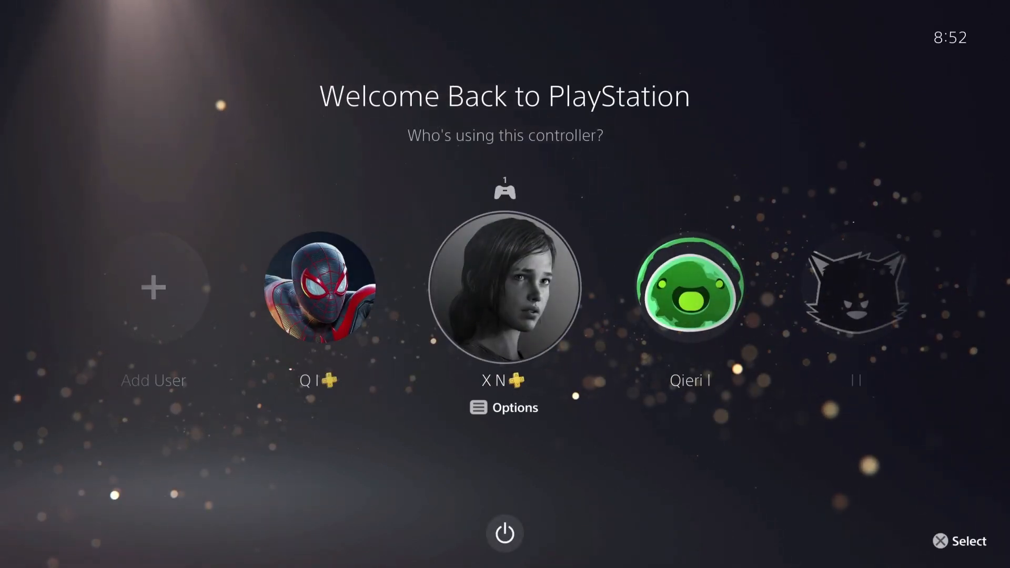
{"action": "left_click", "coordinate": [505, 289]}
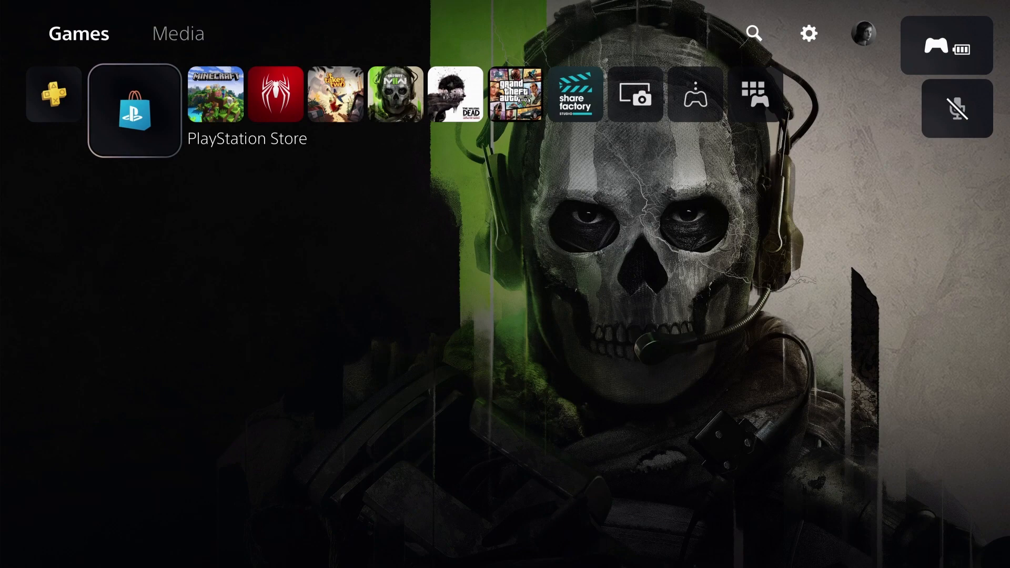
{"action": "left_click", "coordinate": [133, 95]}
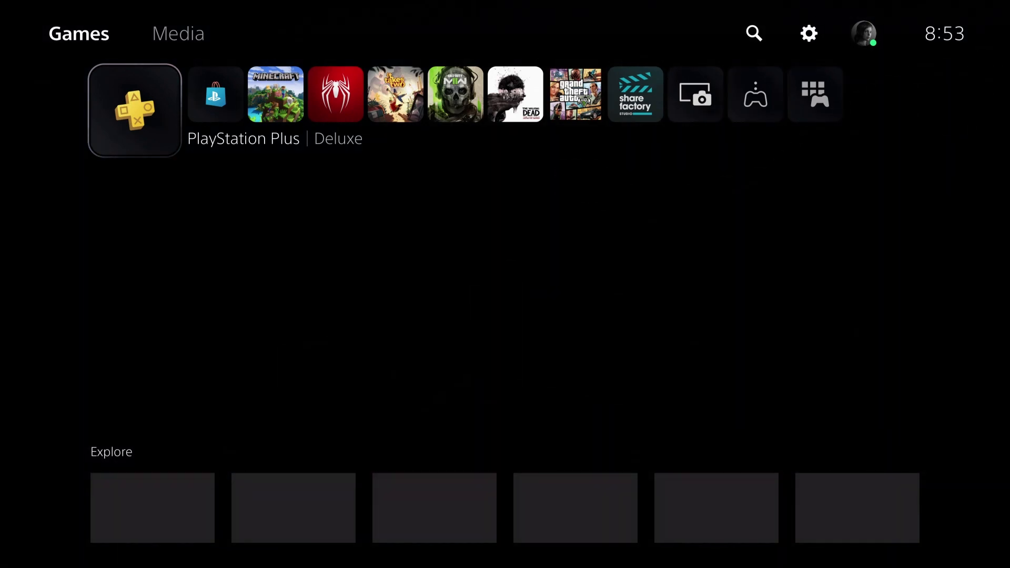
{"action": "left_click", "coordinate": [135, 109]}
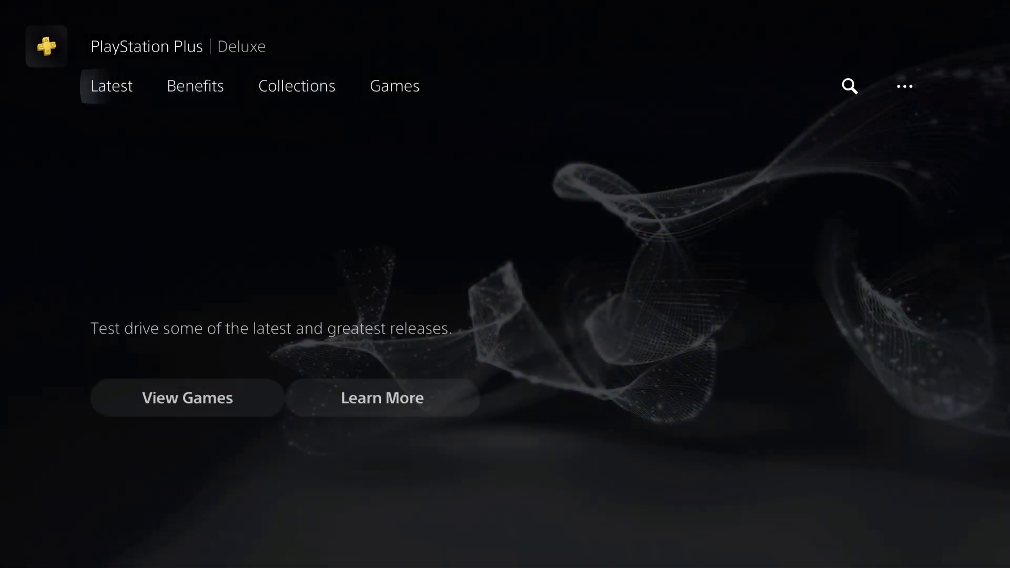
{"action": "left_click", "coordinate": [296, 86]}
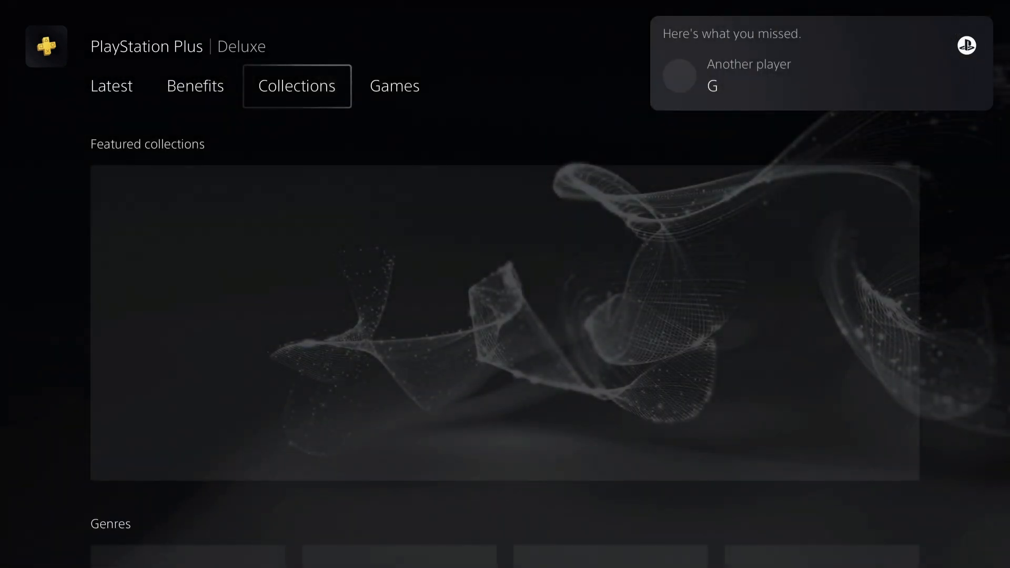
{"action": "left_click", "coordinate": [111, 86]}
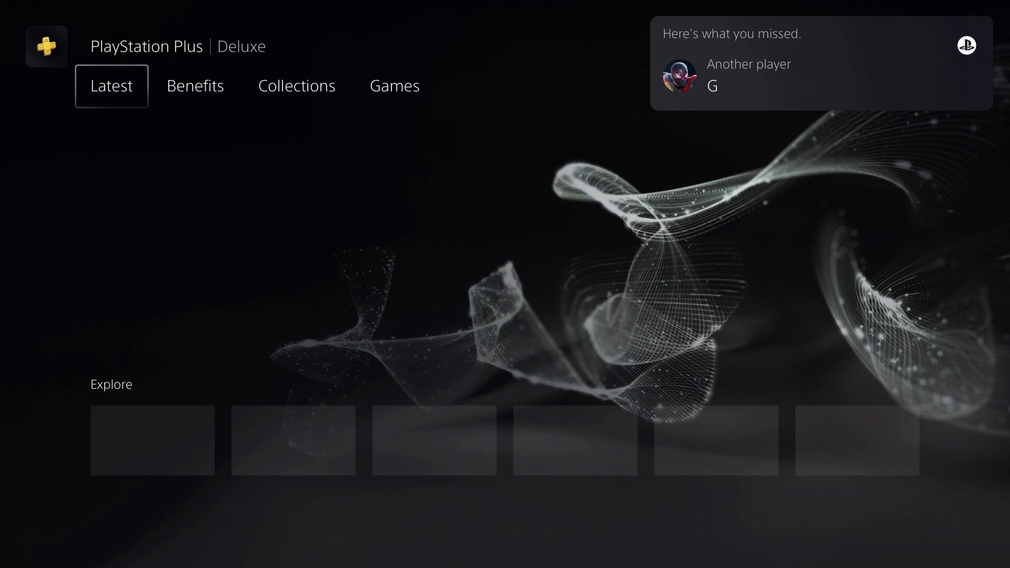
{"action": "left_click", "coordinate": [296, 86]}
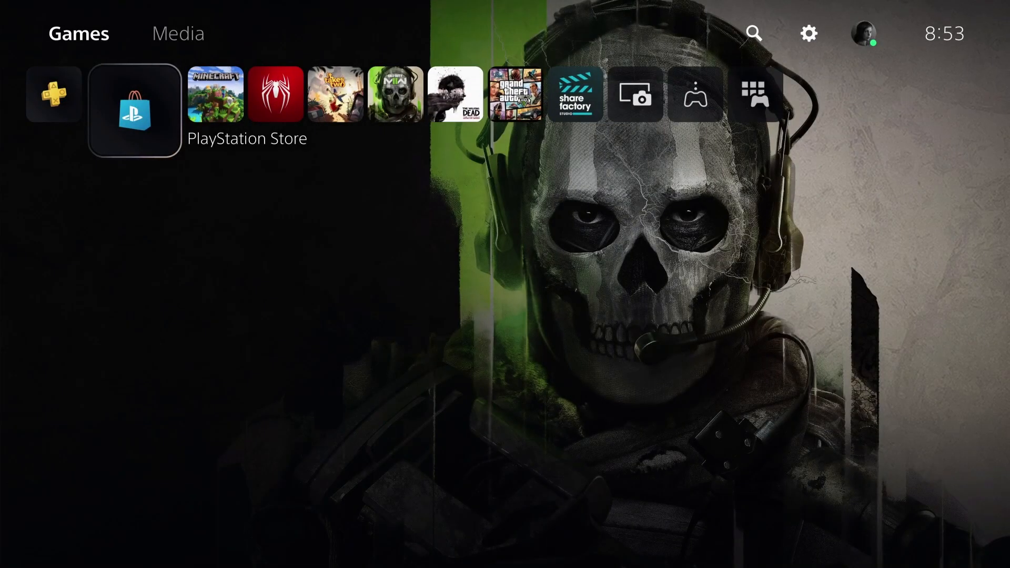
{"action": "left_click", "coordinate": [133, 100]}
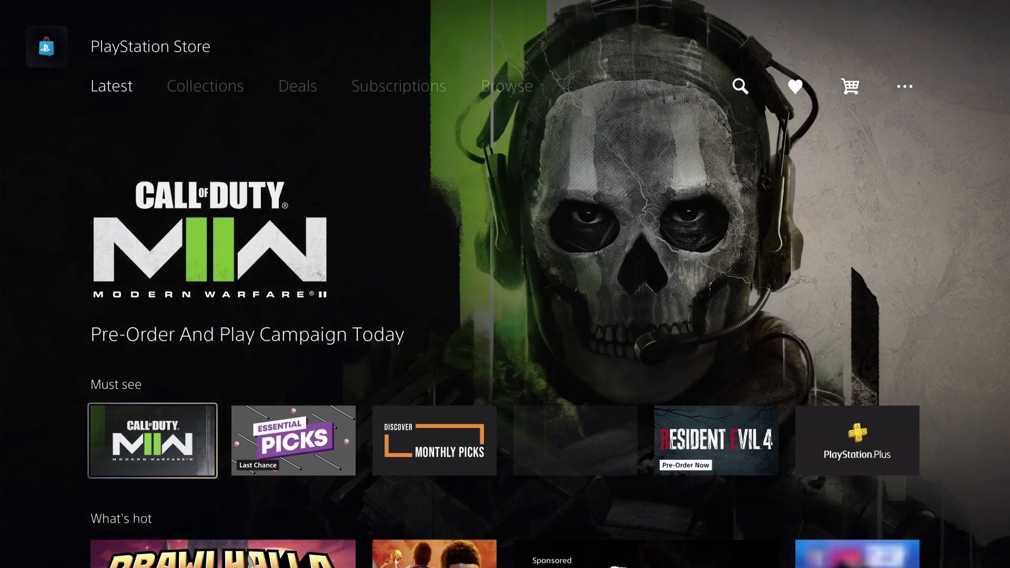
{"action": "left_click", "coordinate": [856, 441]}
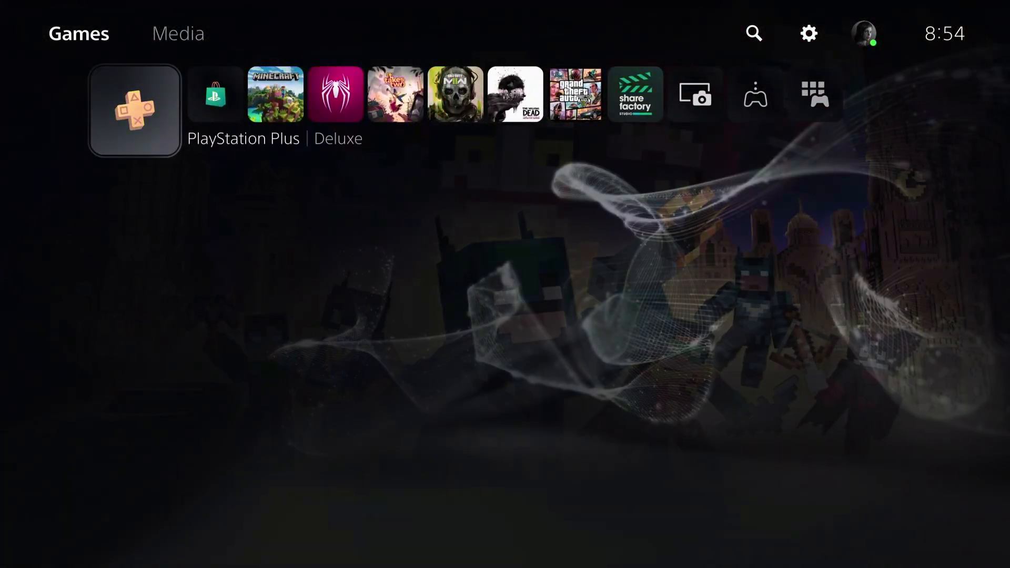
Reopen PlayStation Store, visit Collections, then return to Latest's See more tiles.
{"action": "left_click", "coordinate": [214, 94]}
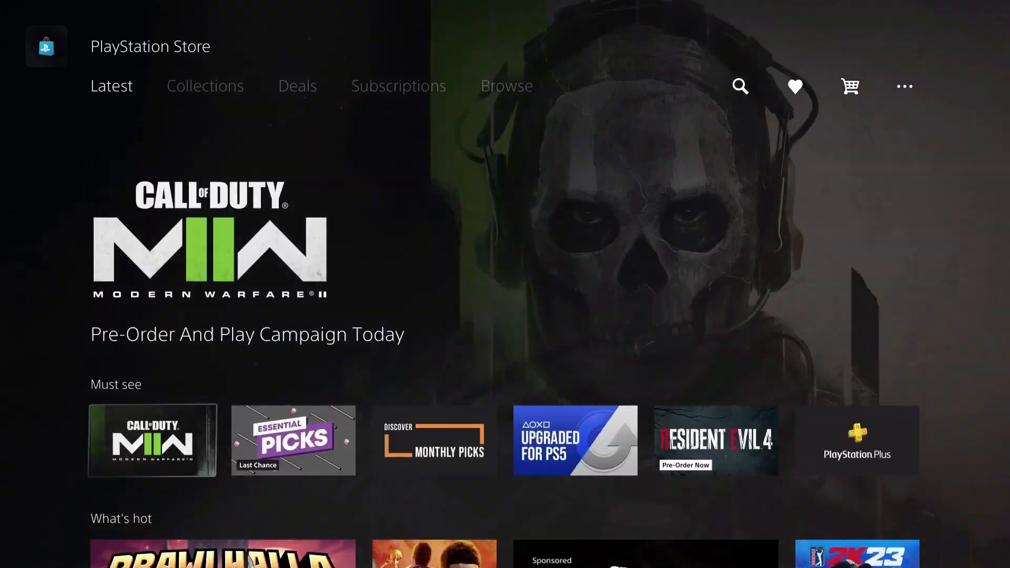
{"action": "left_click", "coordinate": [204, 86]}
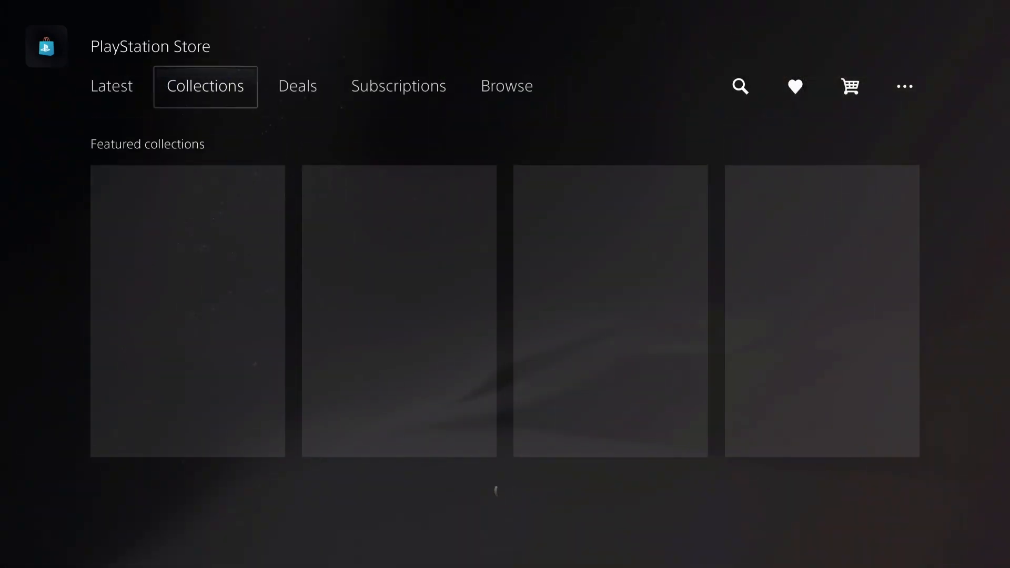
{"action": "left_click", "coordinate": [111, 86]}
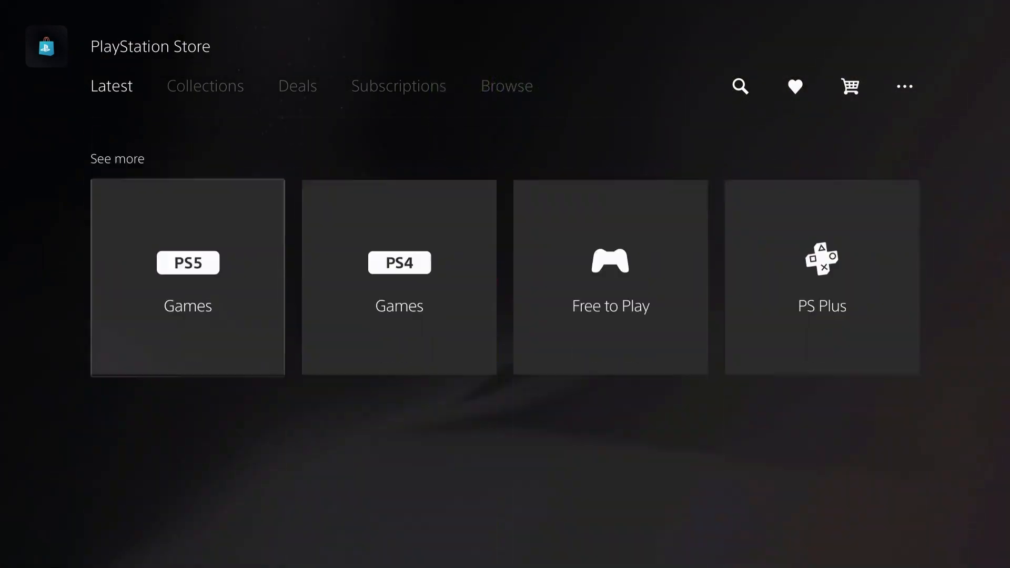